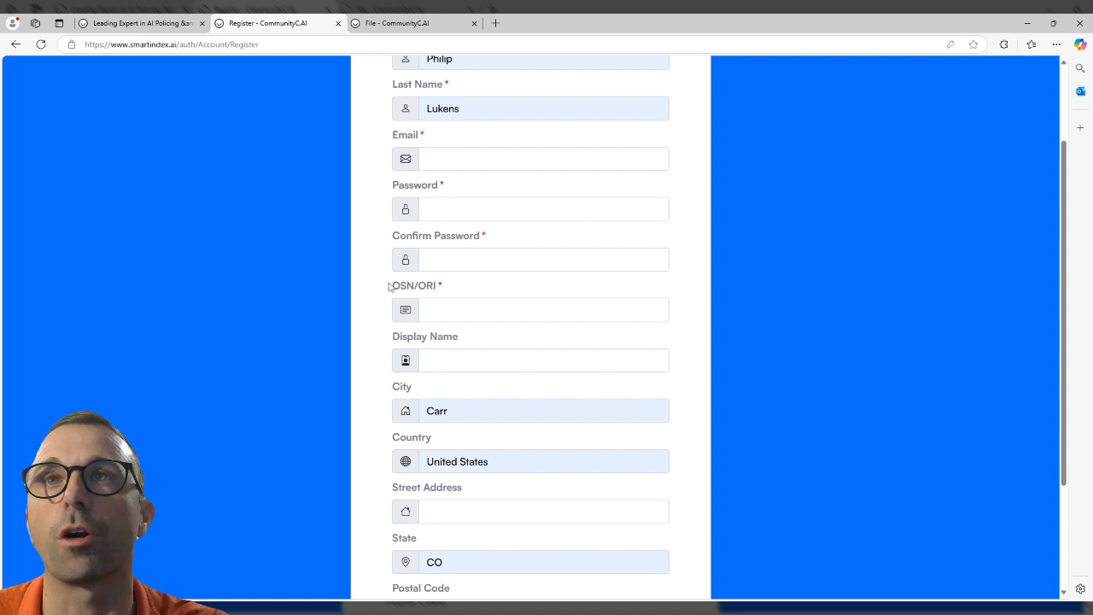
Show the Files section listing the four uploaded videos, including Cars On Road and People Walking.
double_click(413, 285)
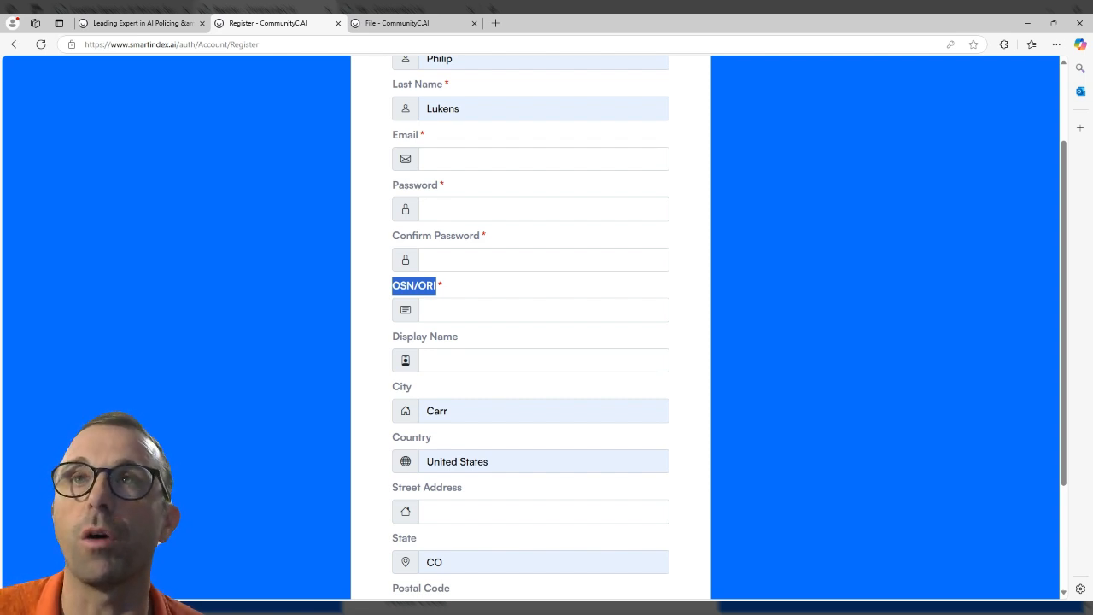
click(137, 24)
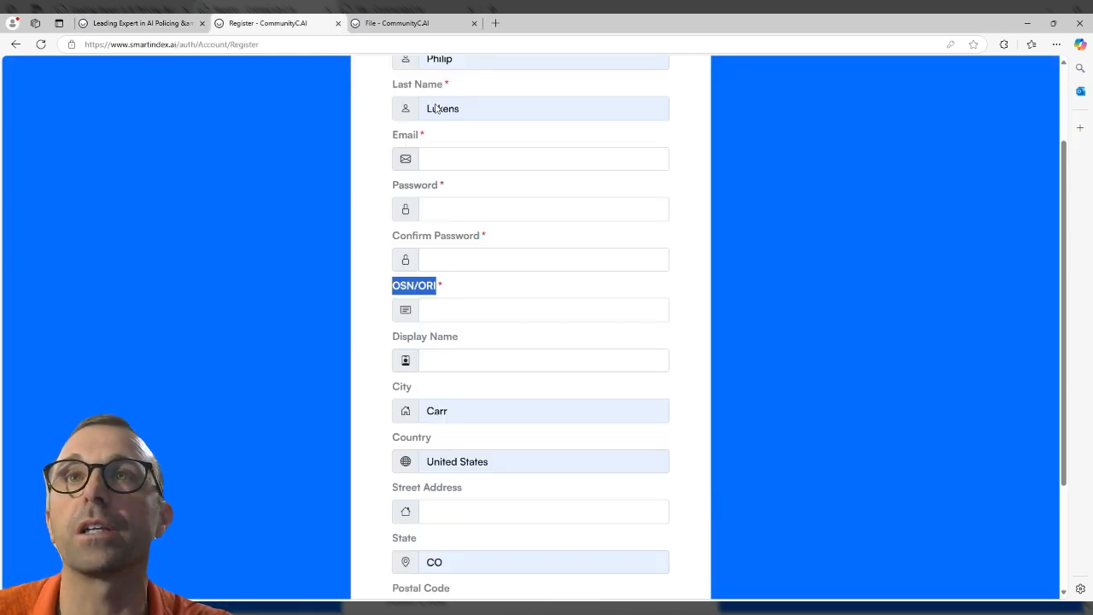
scroll(down, 3)
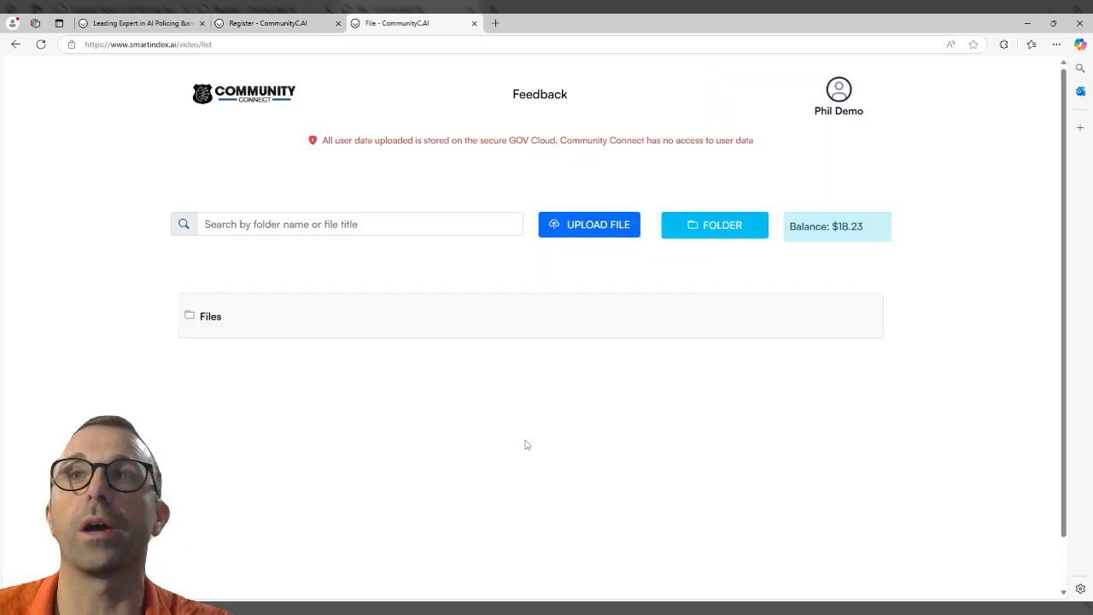
mouse_move(375, 350)
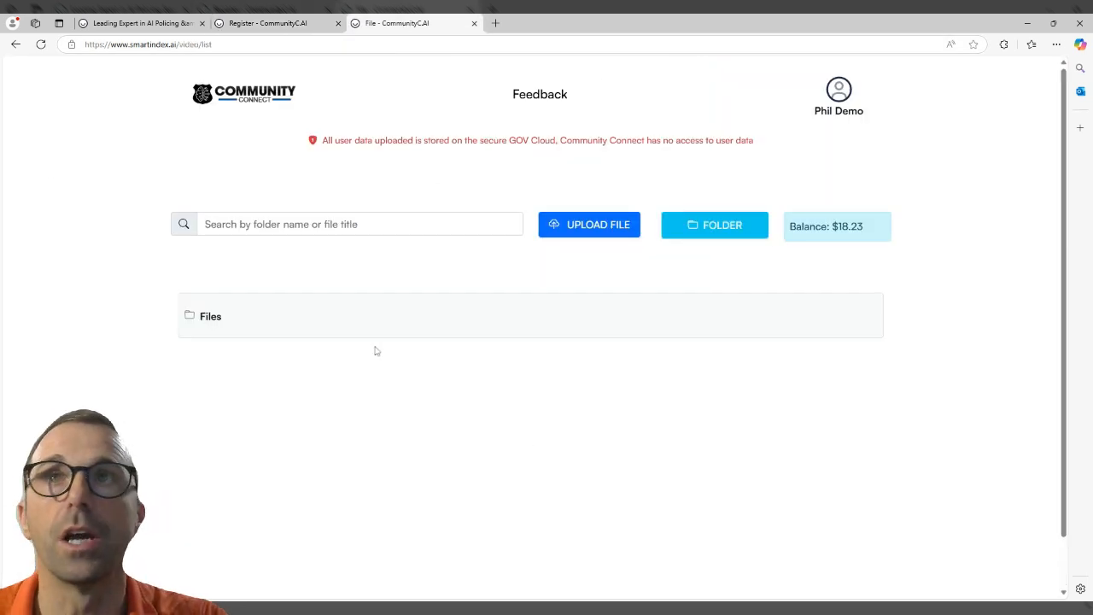
mouse_move(195, 252)
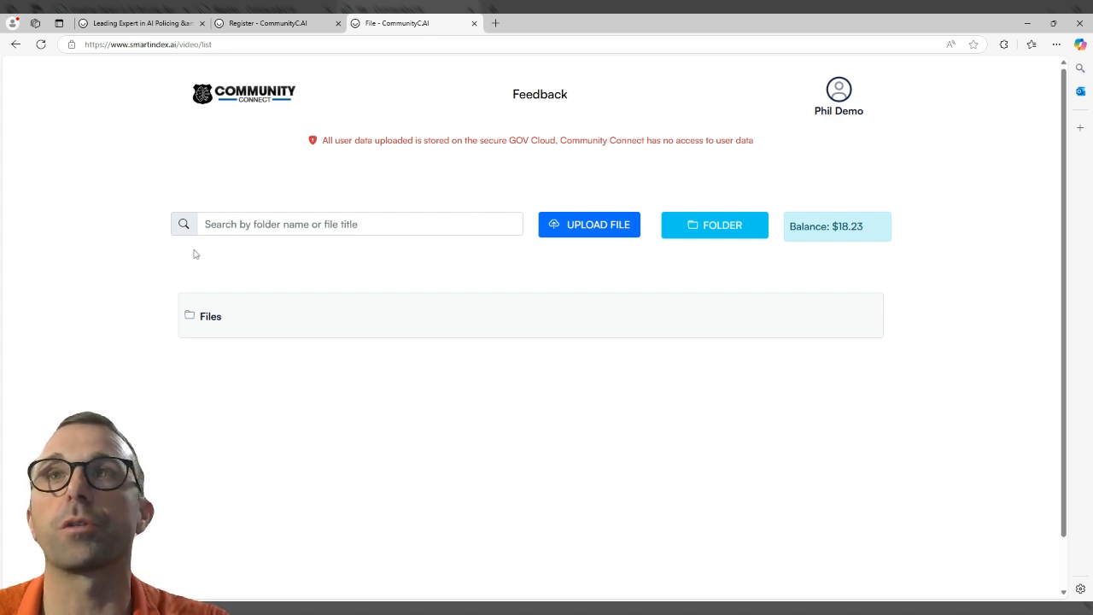
mouse_move(201, 335)
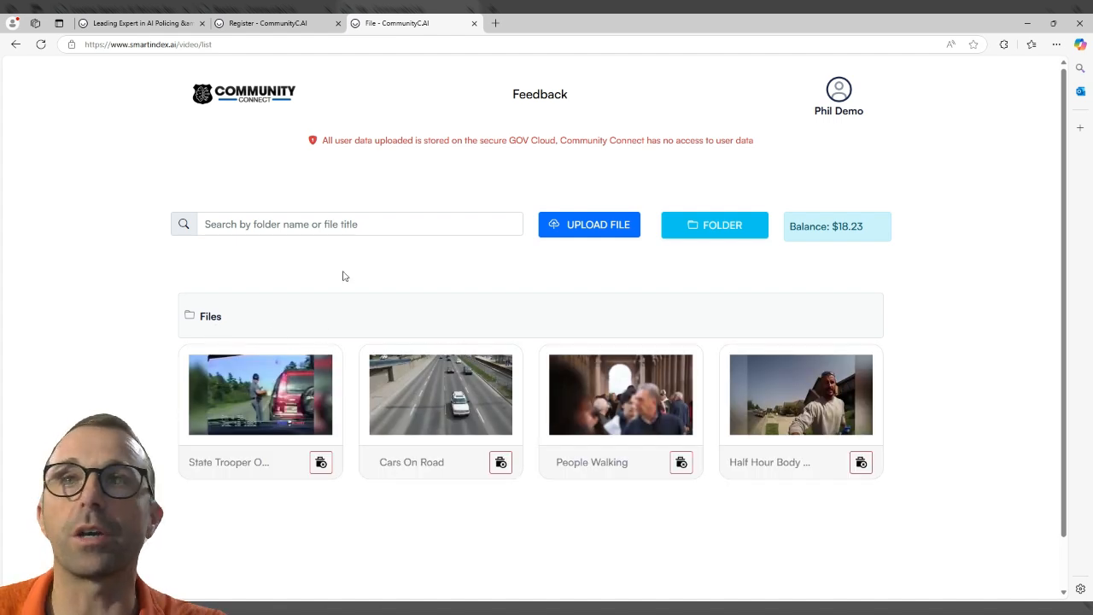
mouse_move(823, 431)
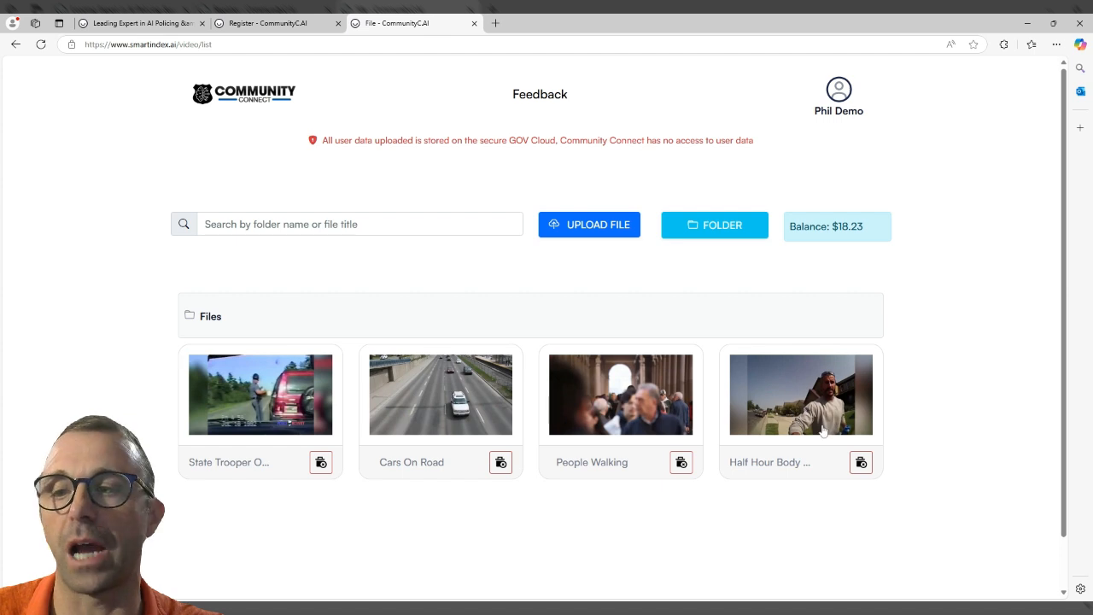
mouse_move(496, 322)
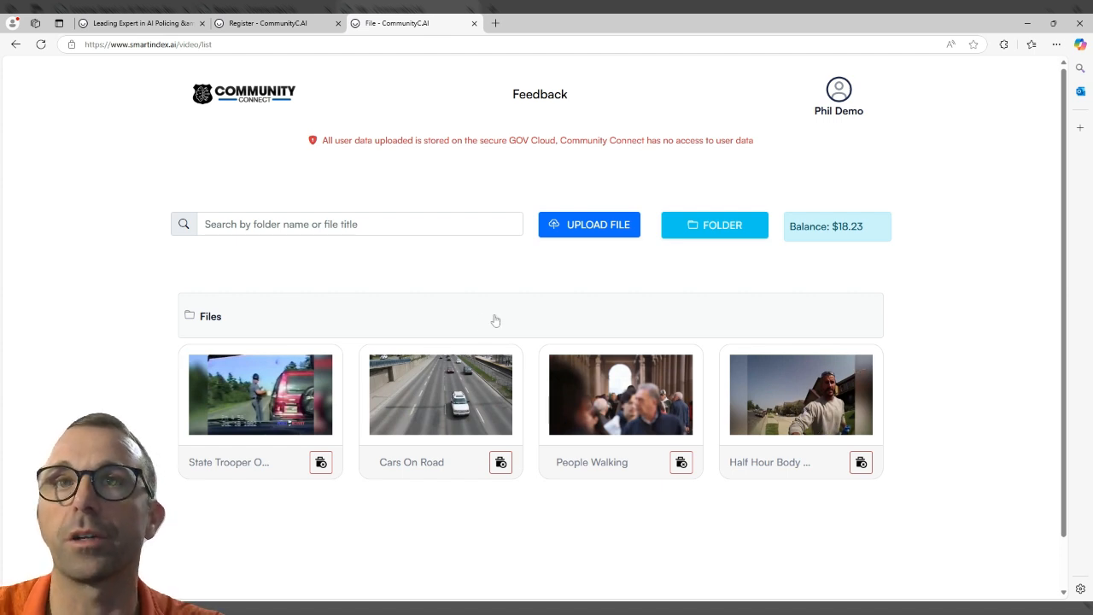
mouse_move(282, 423)
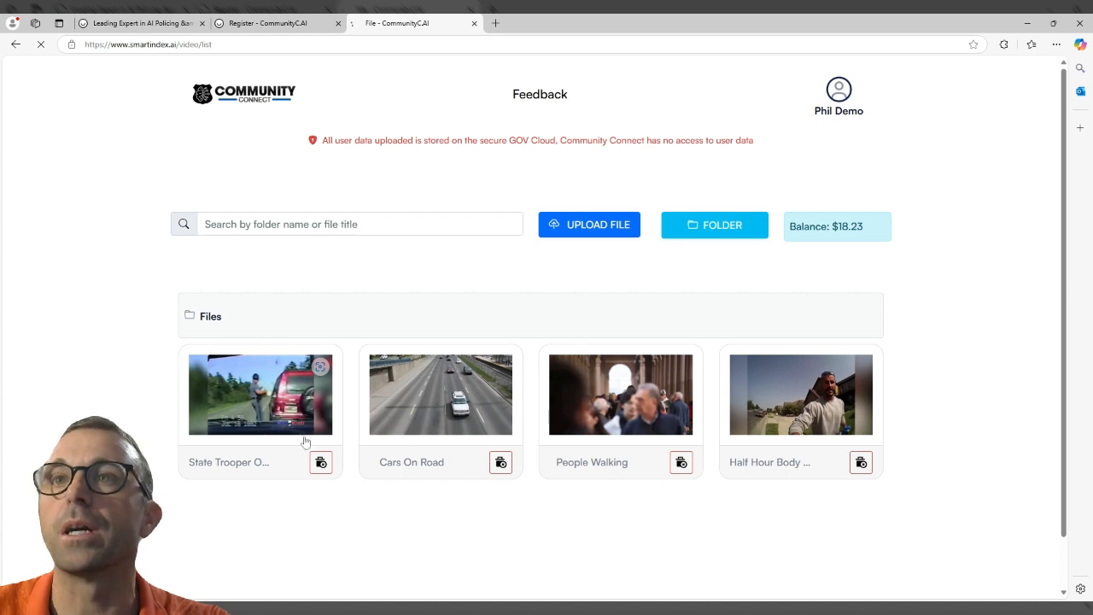
mouse_move(287, 437)
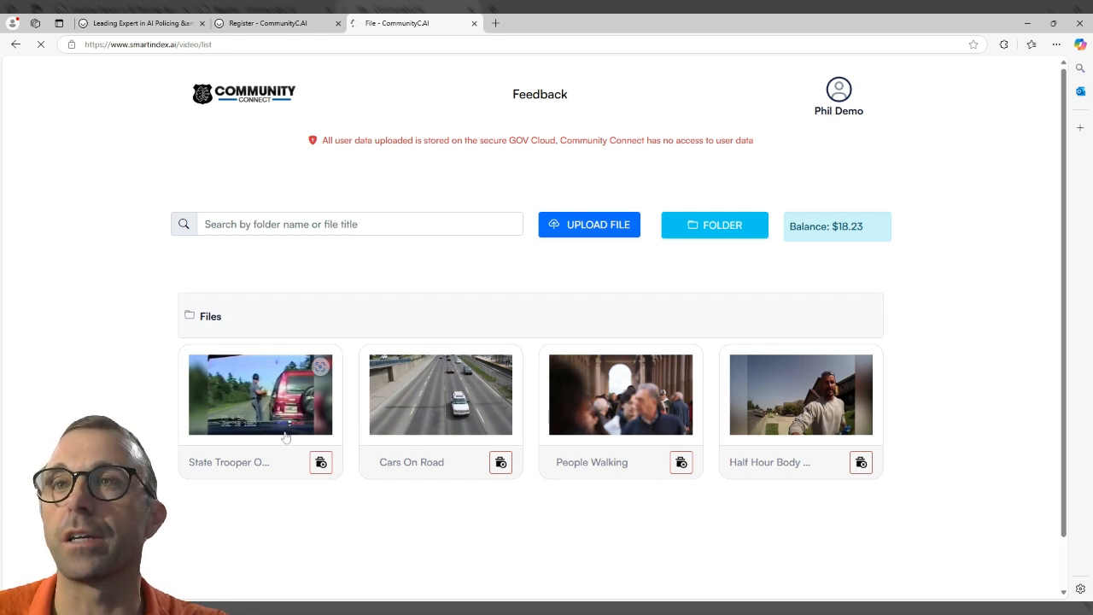
Review the State Trooper video's insights: labels, named entities, emotions, scenes, detected objects and seven topics.
click(260, 395)
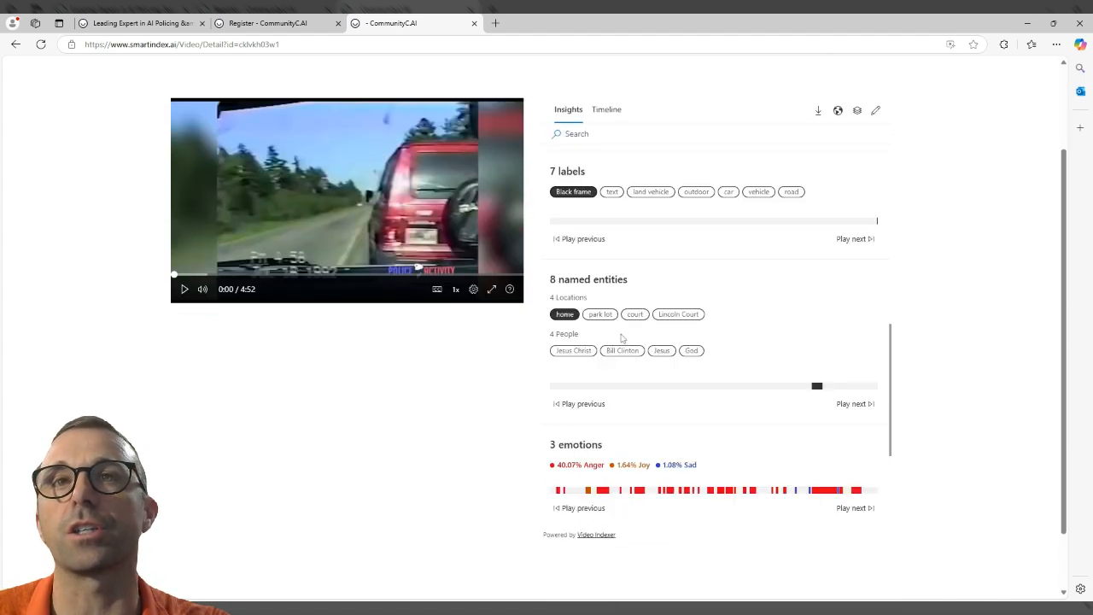
scroll(down, 3)
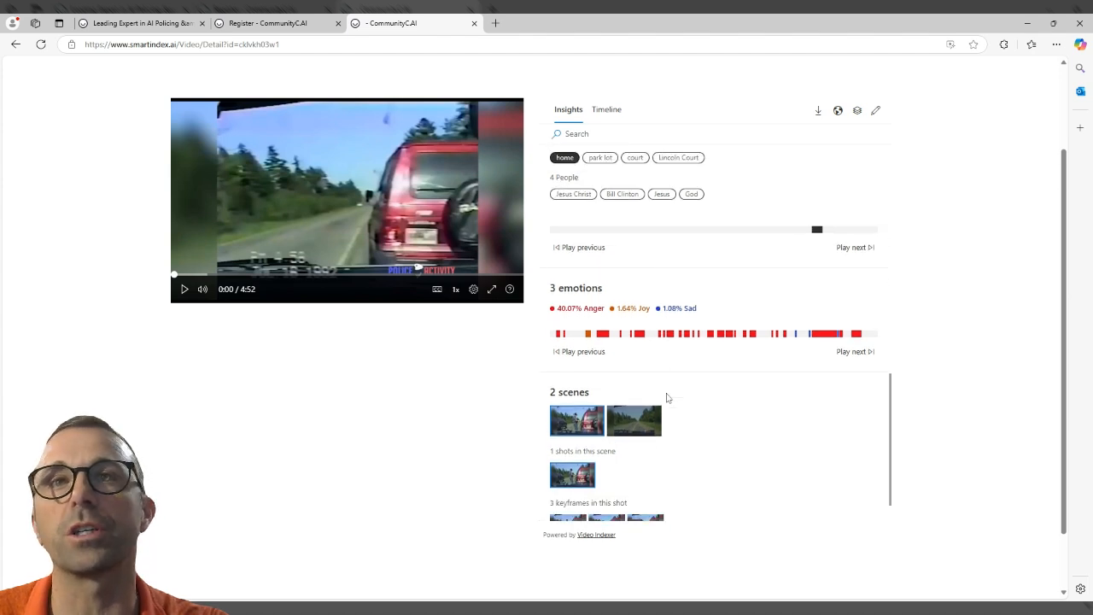
scroll(down, 3)
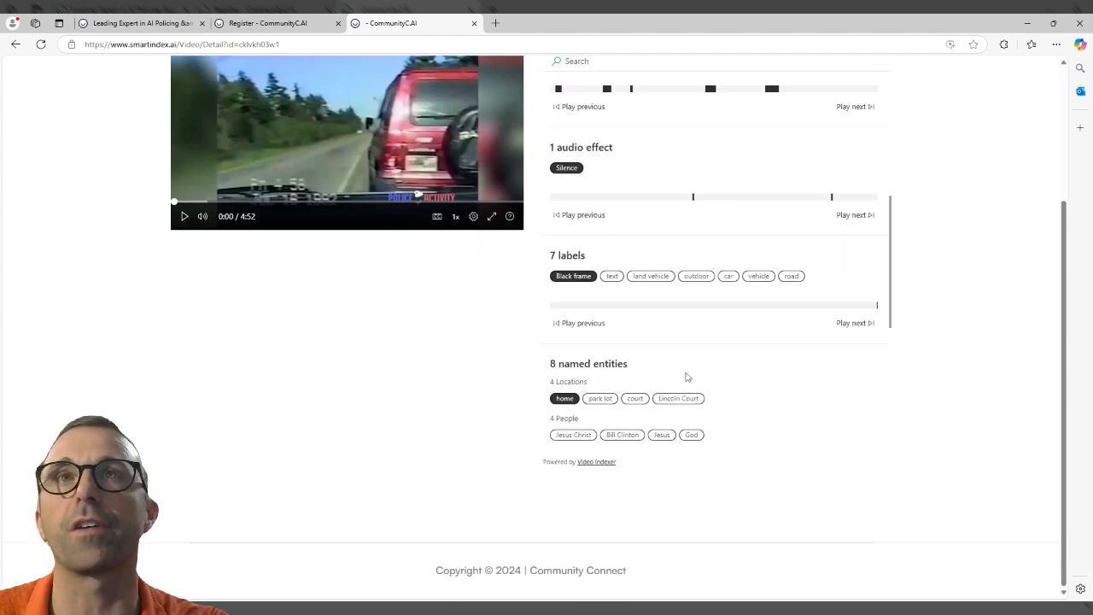
scroll(down, 3)
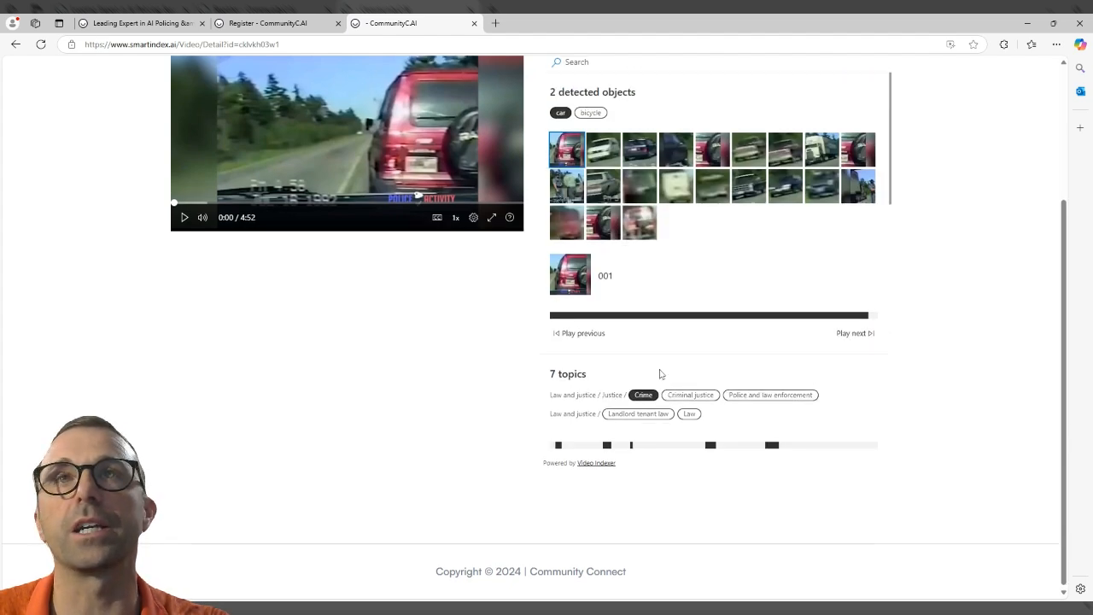
scroll(up, 3)
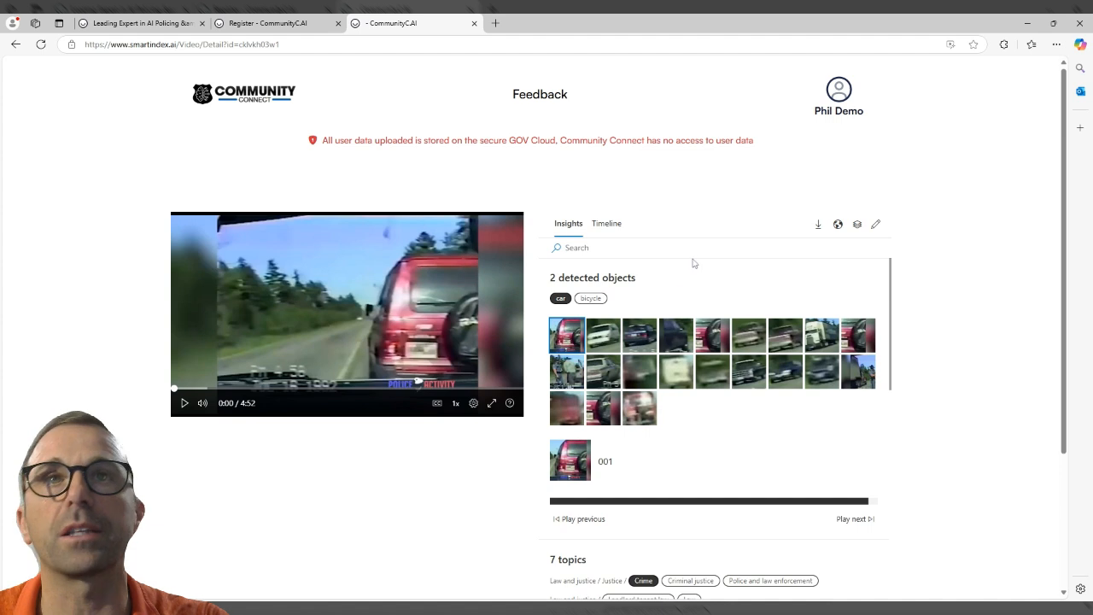
View the insight and transcript download formats, then the Show insights custom view list of insight types.
click(817, 224)
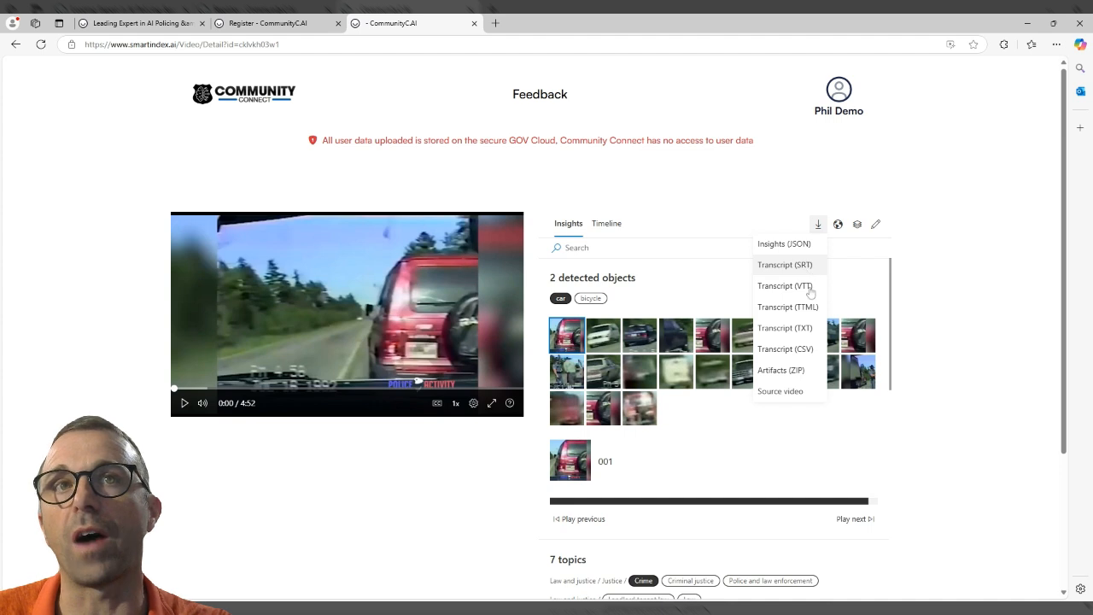
mouse_move(786, 328)
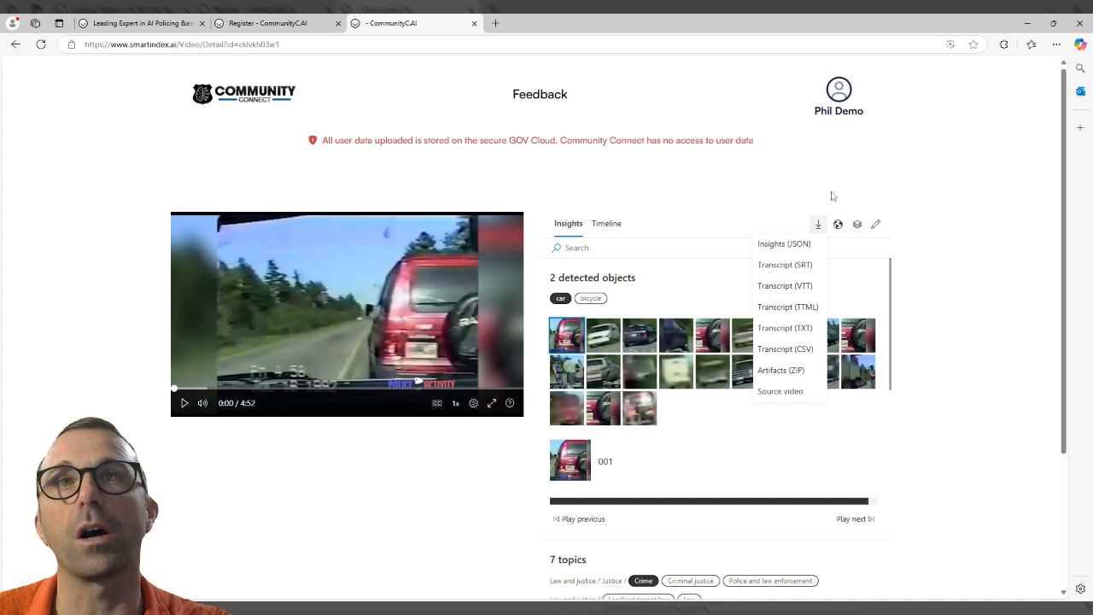
click(837, 224)
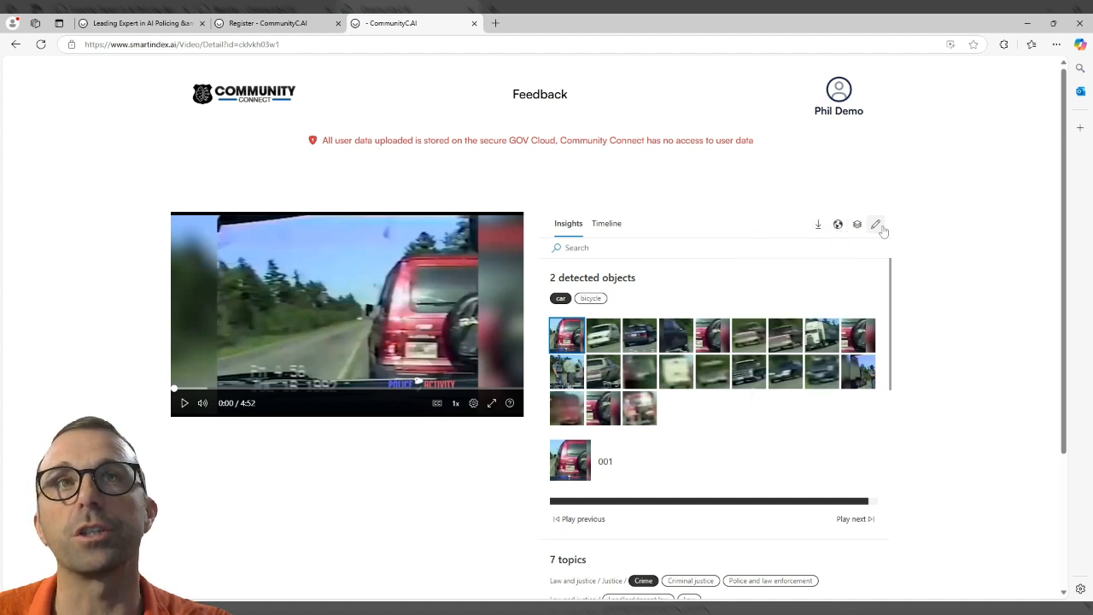
mouse_move(875, 224)
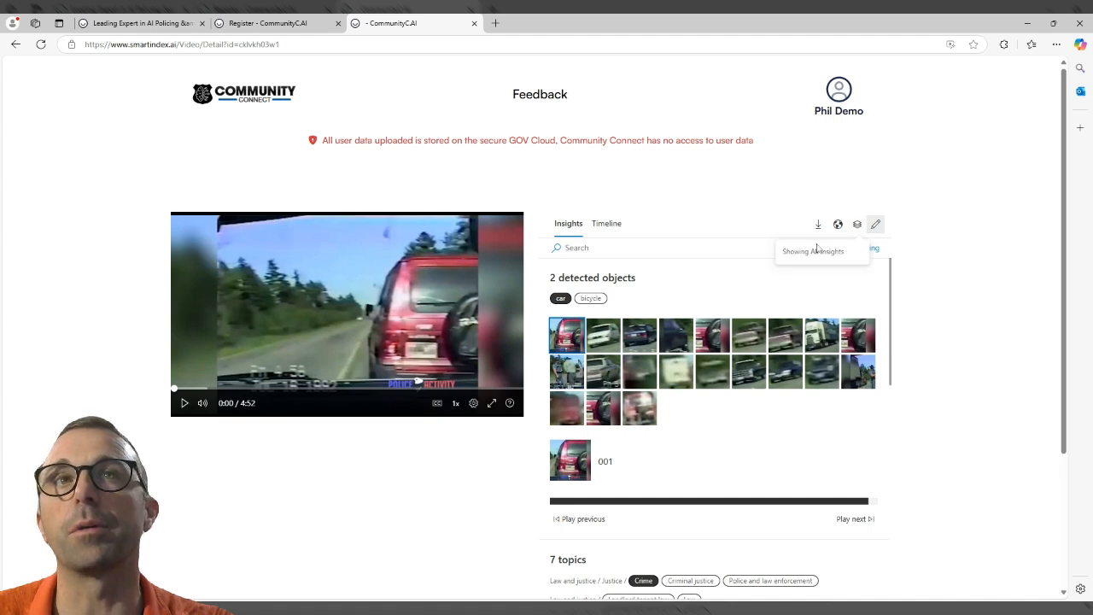
click(858, 224)
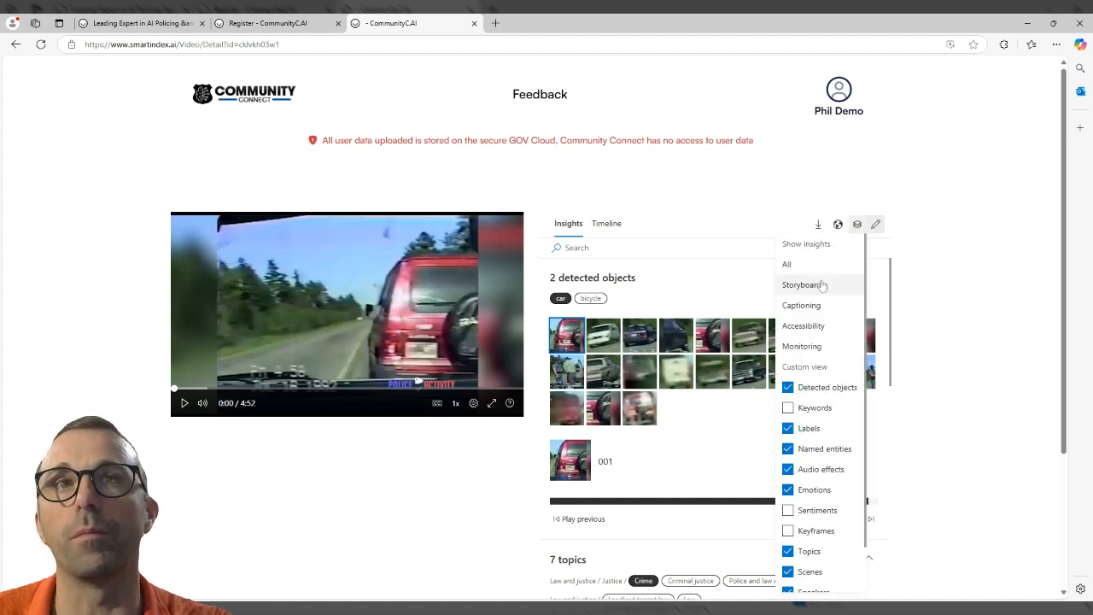
scroll(down, 3)
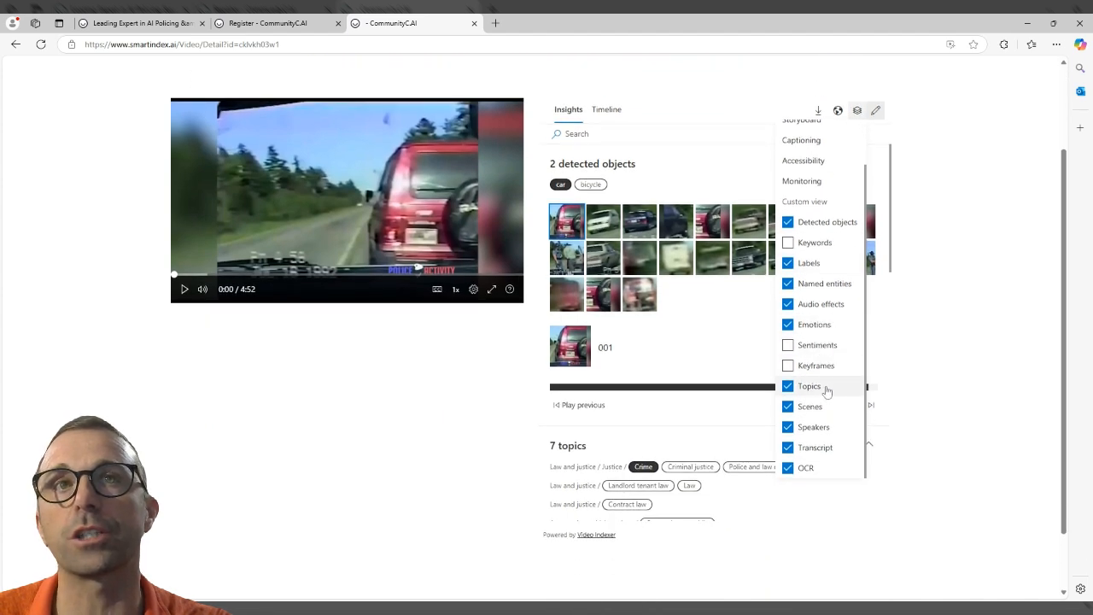
mouse_move(825, 407)
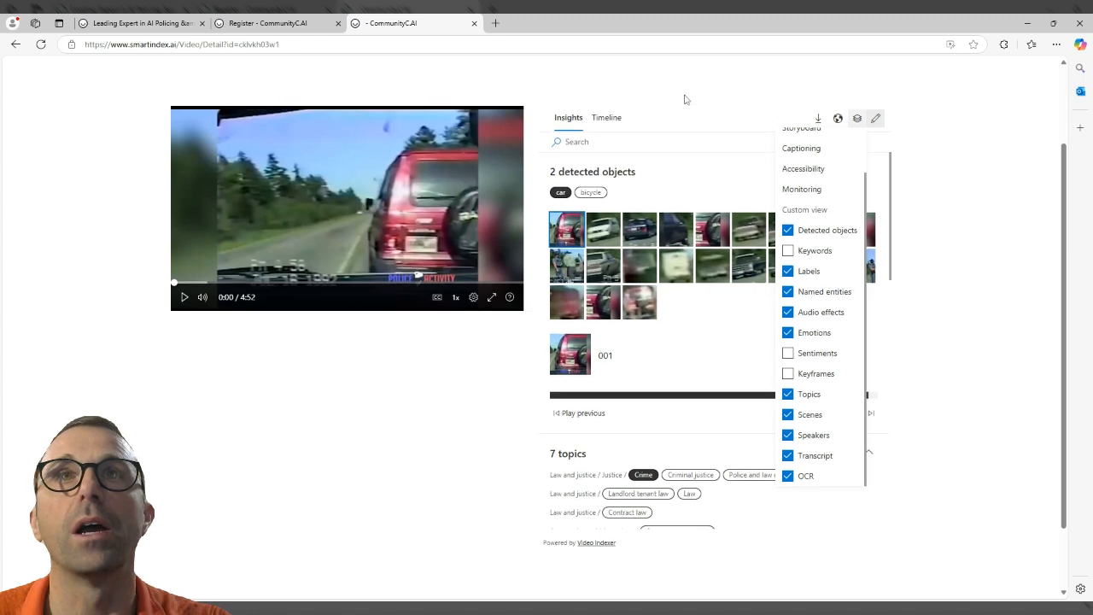
Show the Timeline with the timestamped transcript of the trooper conversation and read through it.
click(606, 116)
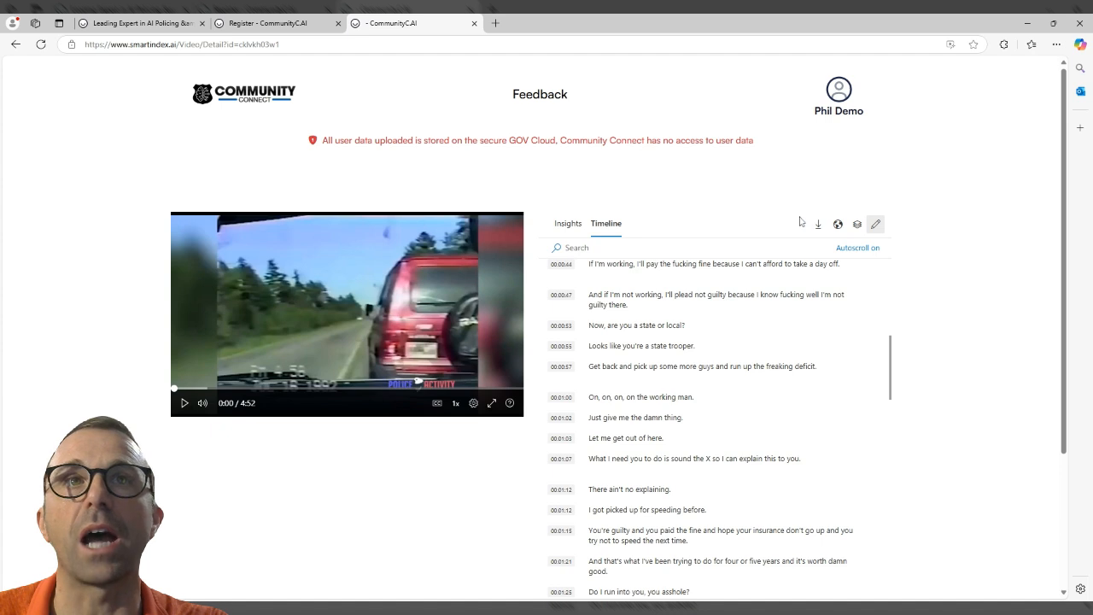
mouse_move(705, 231)
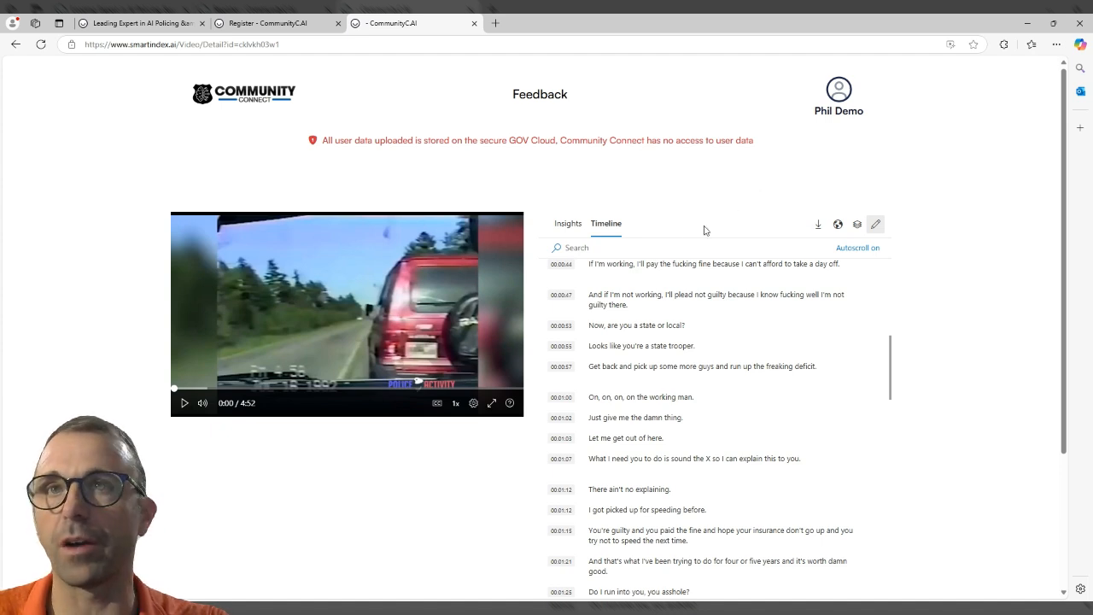
mouse_move(298, 453)
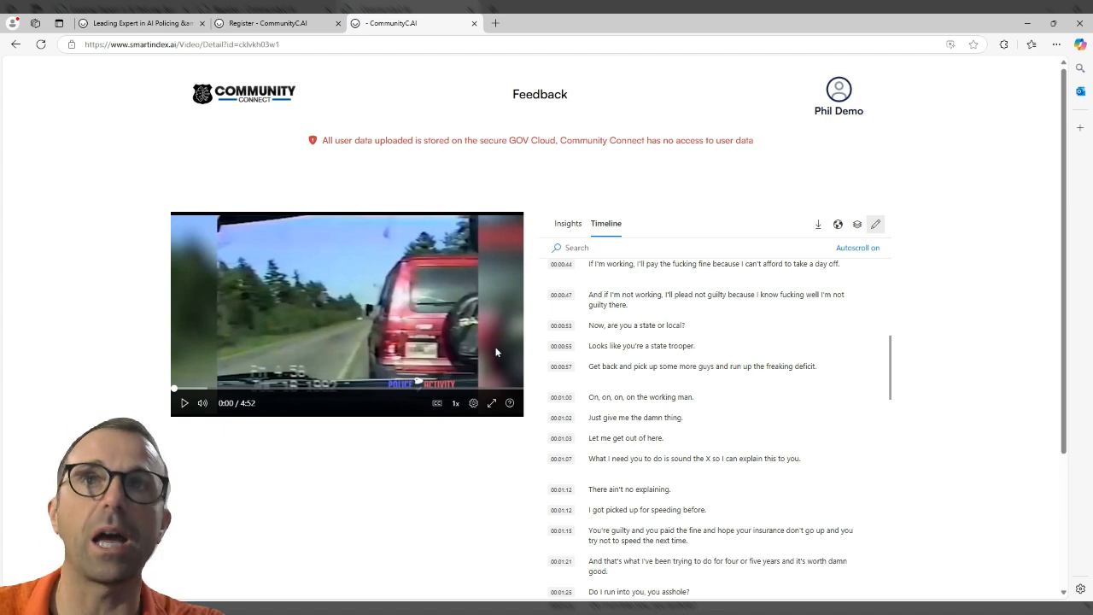
scroll(down, 3)
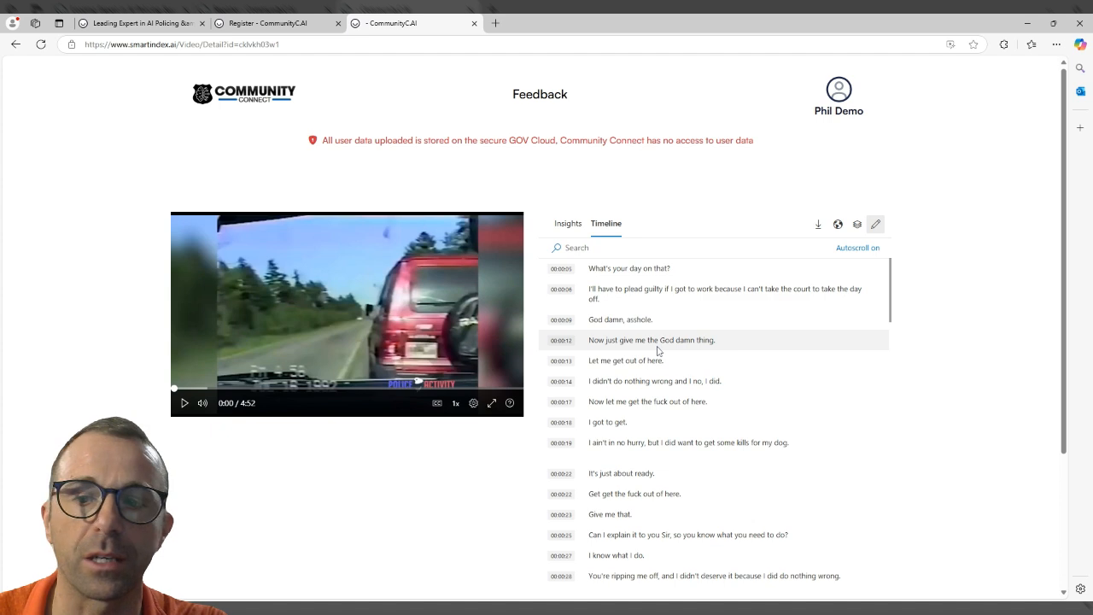
mouse_move(687, 354)
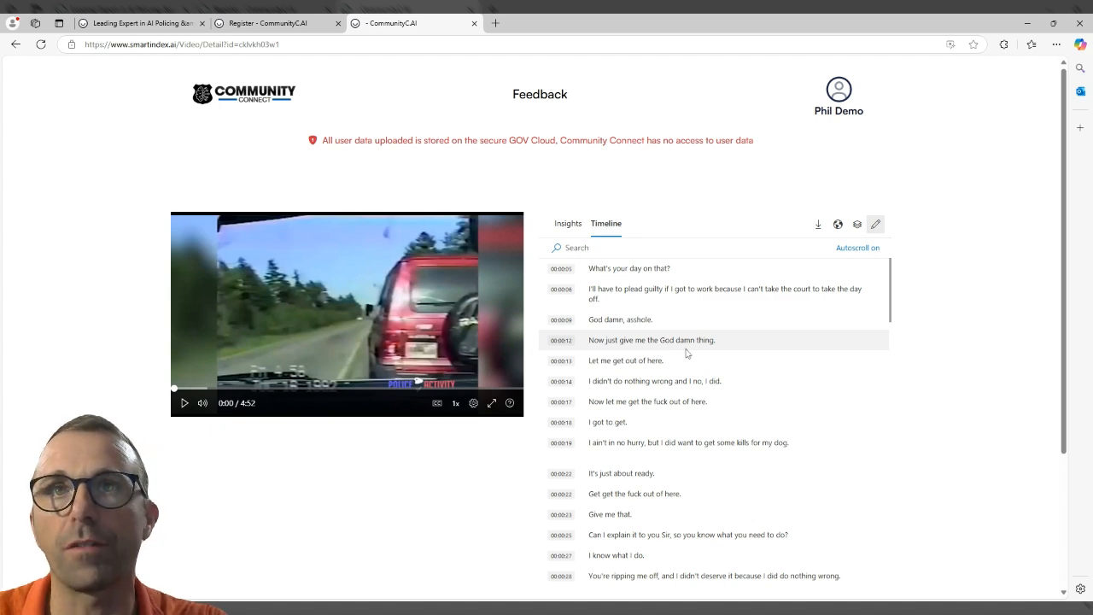